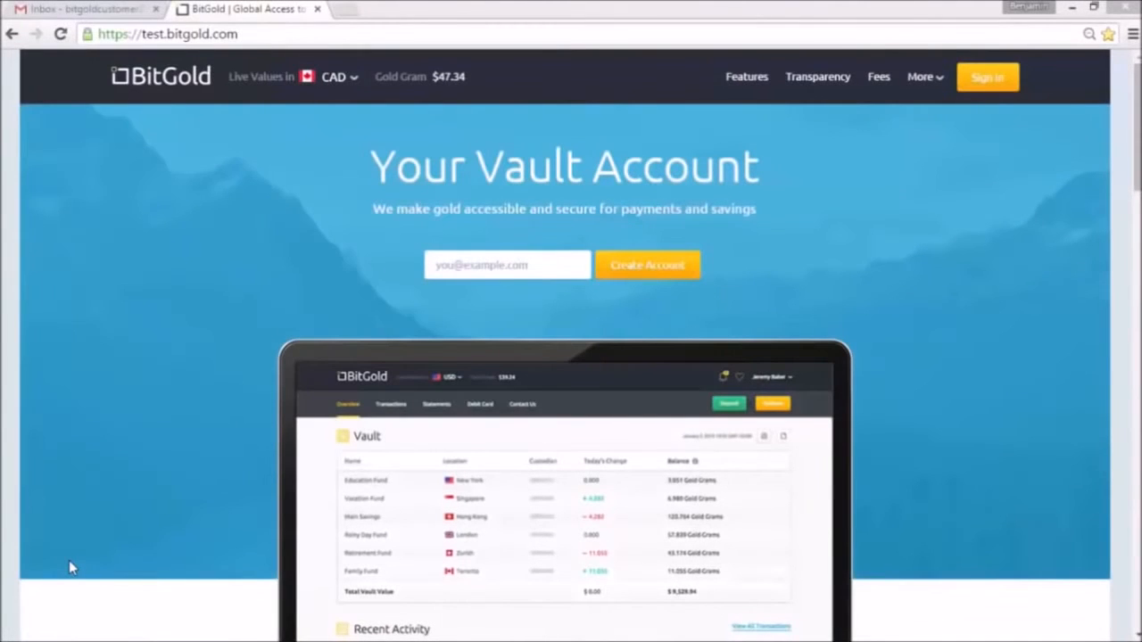
mouse_move(701, 250)
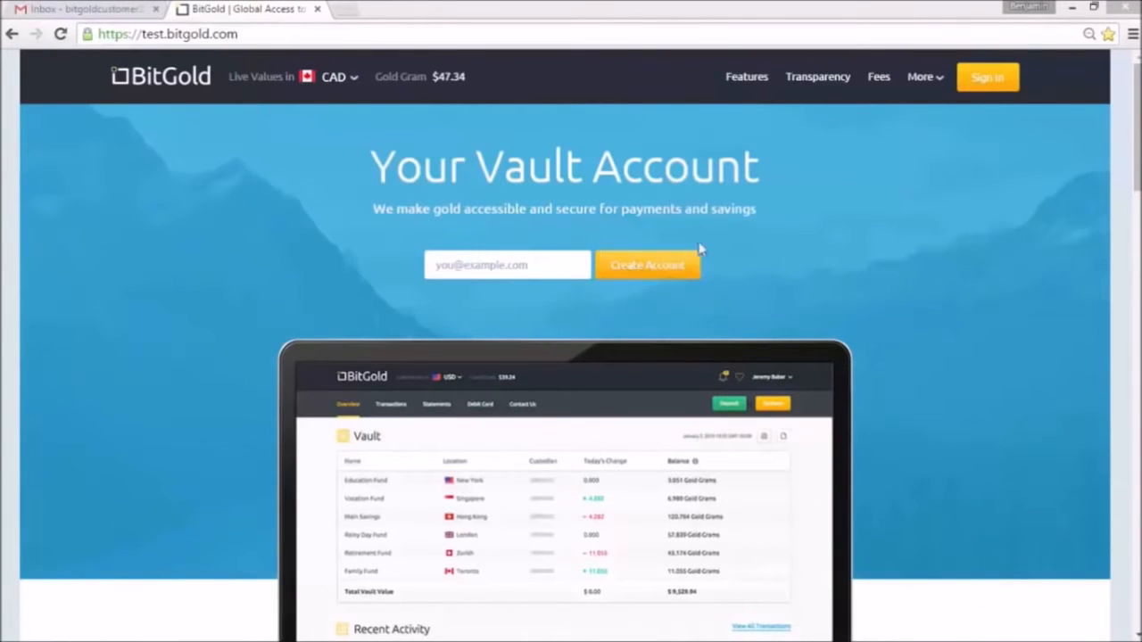
mouse_move(971, 77)
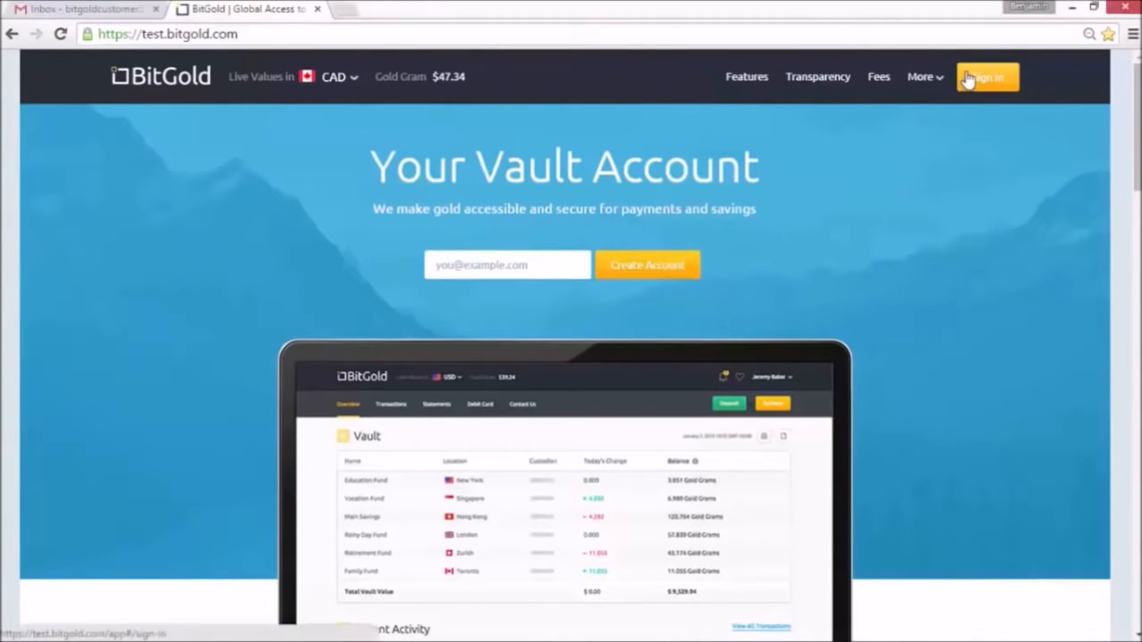
Go to the BitGold sign-in page from the top navigation bar.
left_click(990, 77)
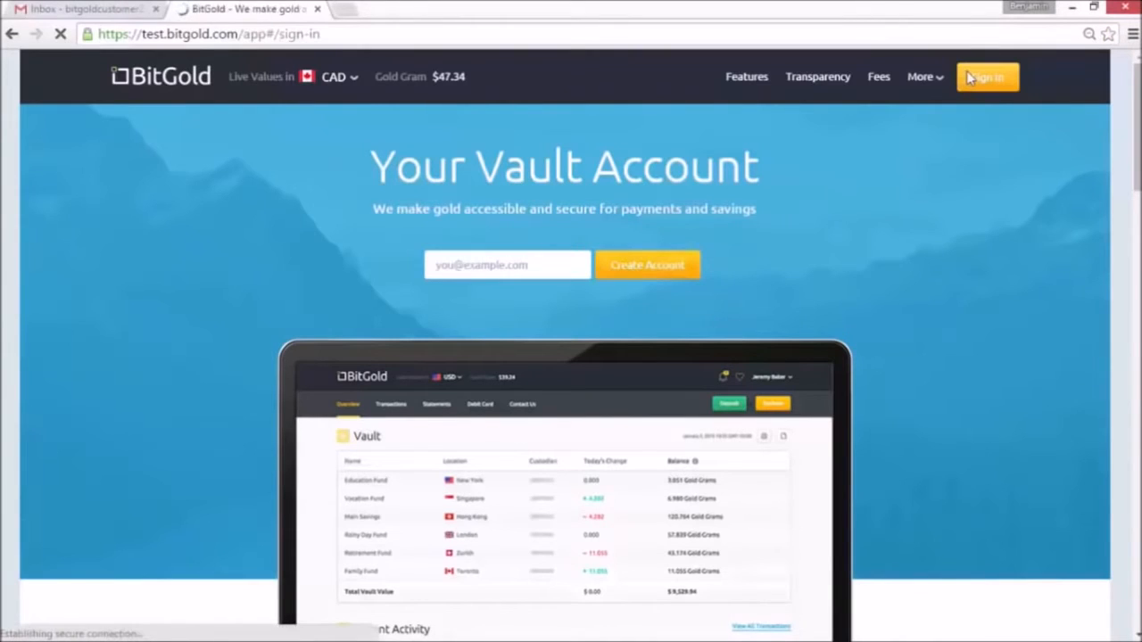
left_click(989, 76)
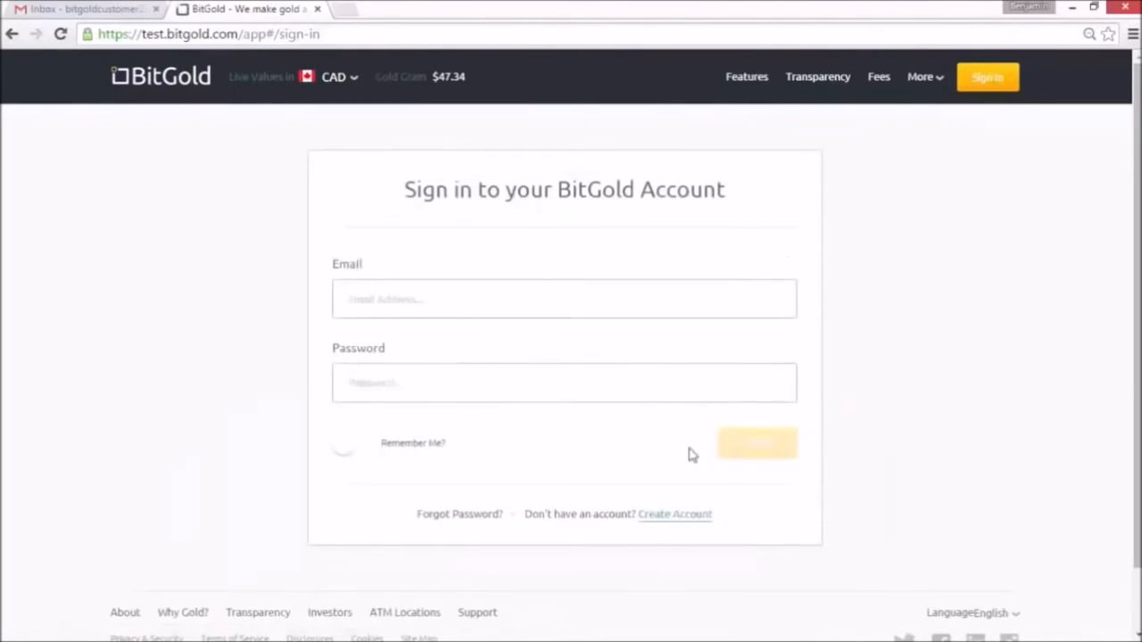
mouse_move(686, 522)
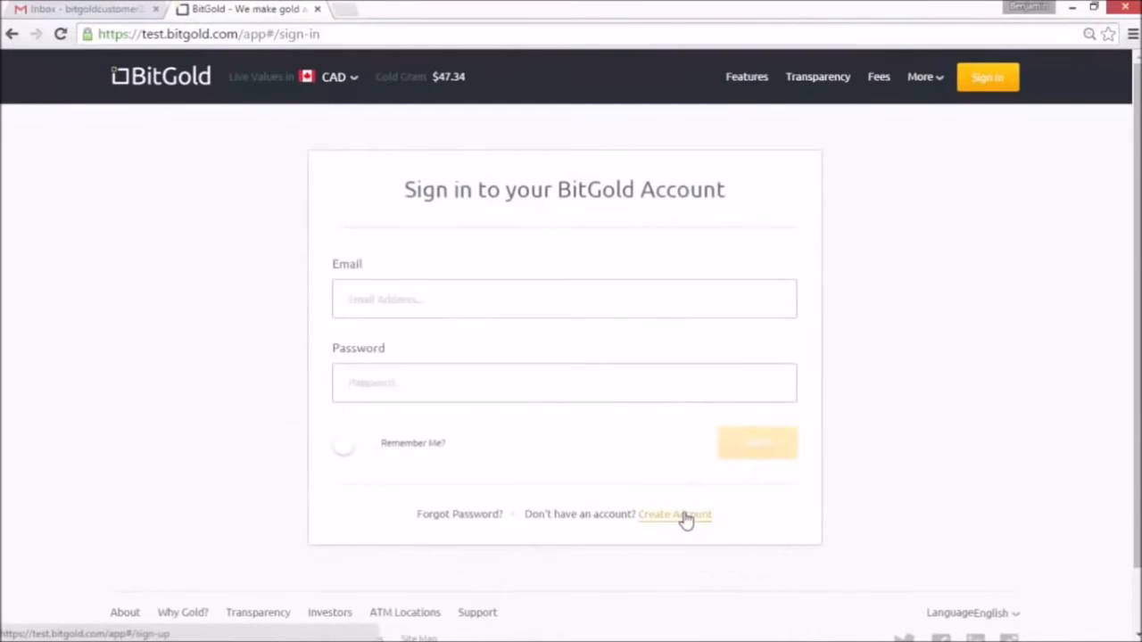
left_click(675, 515)
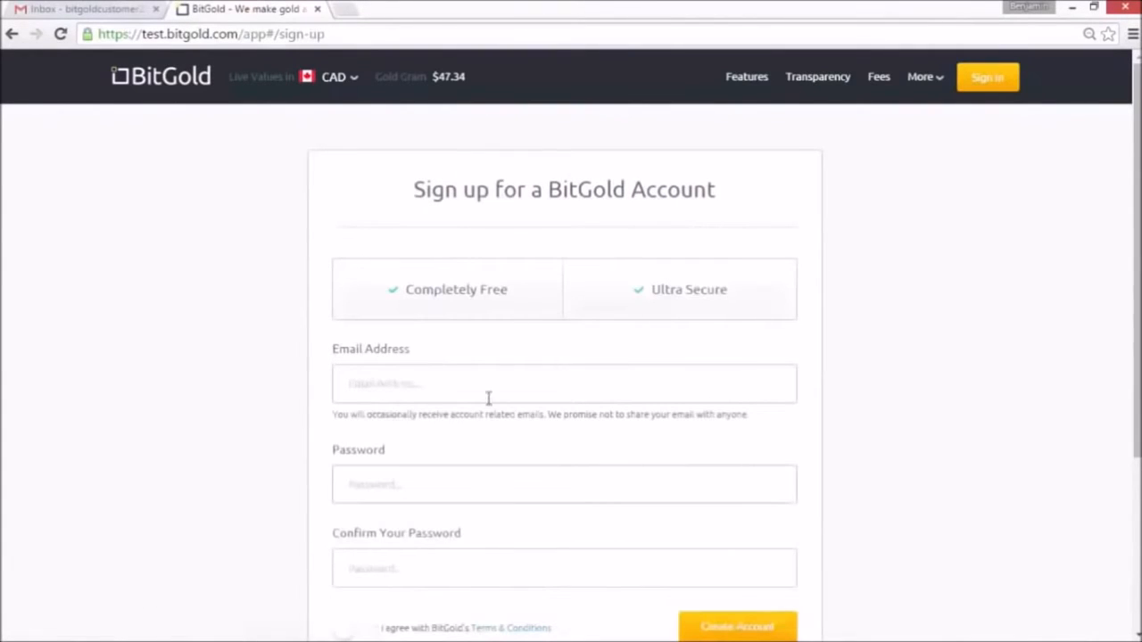
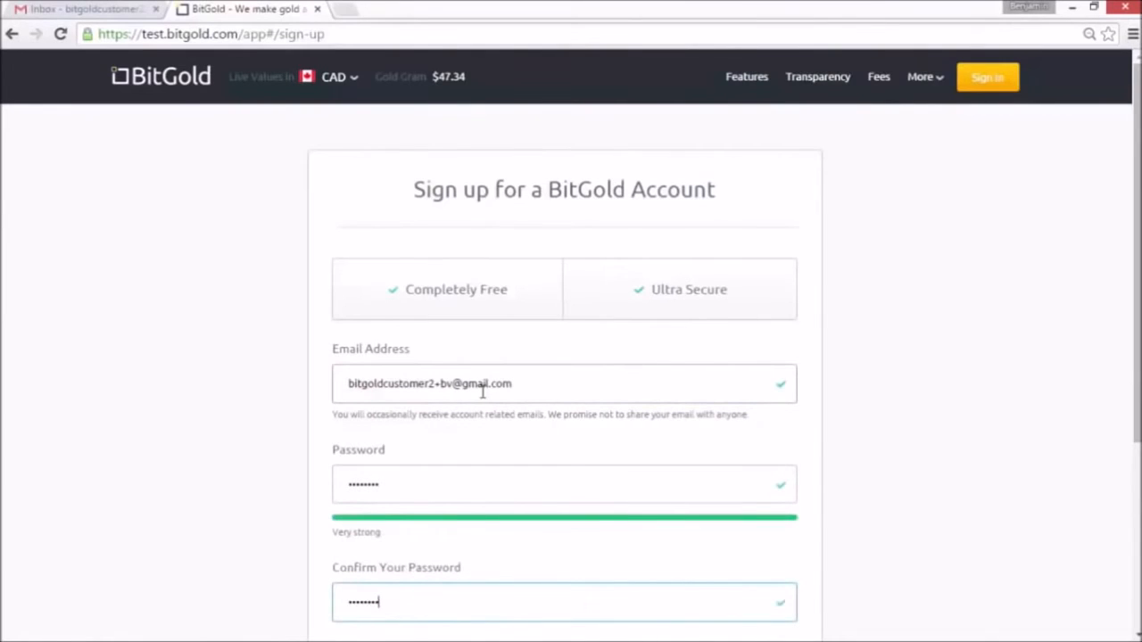
scroll("down", 3)
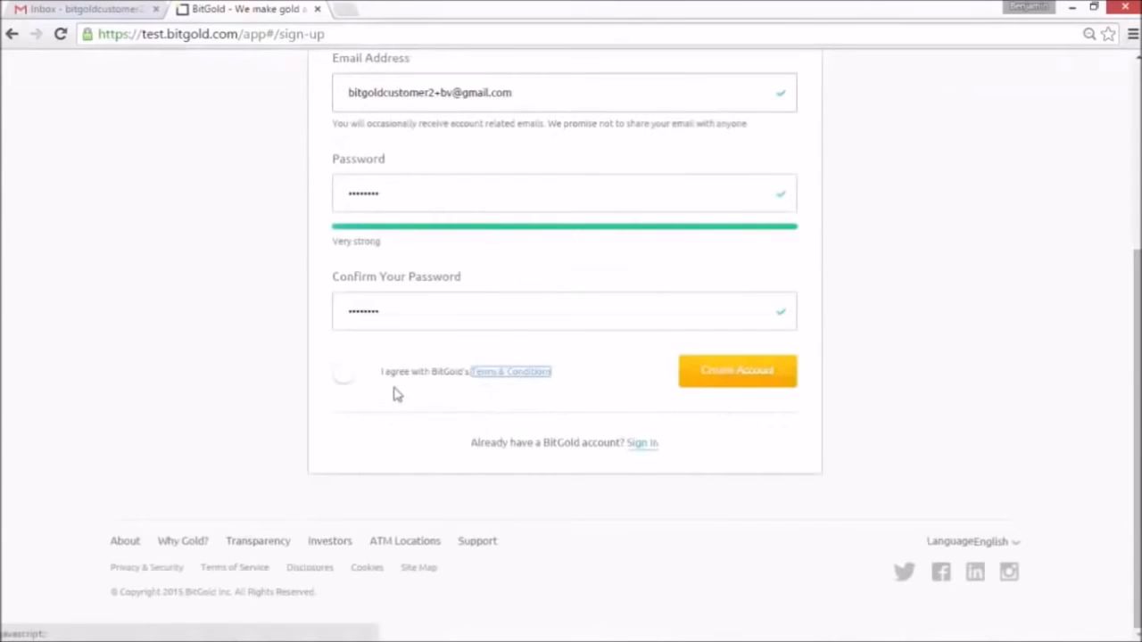
left_click(348, 372)
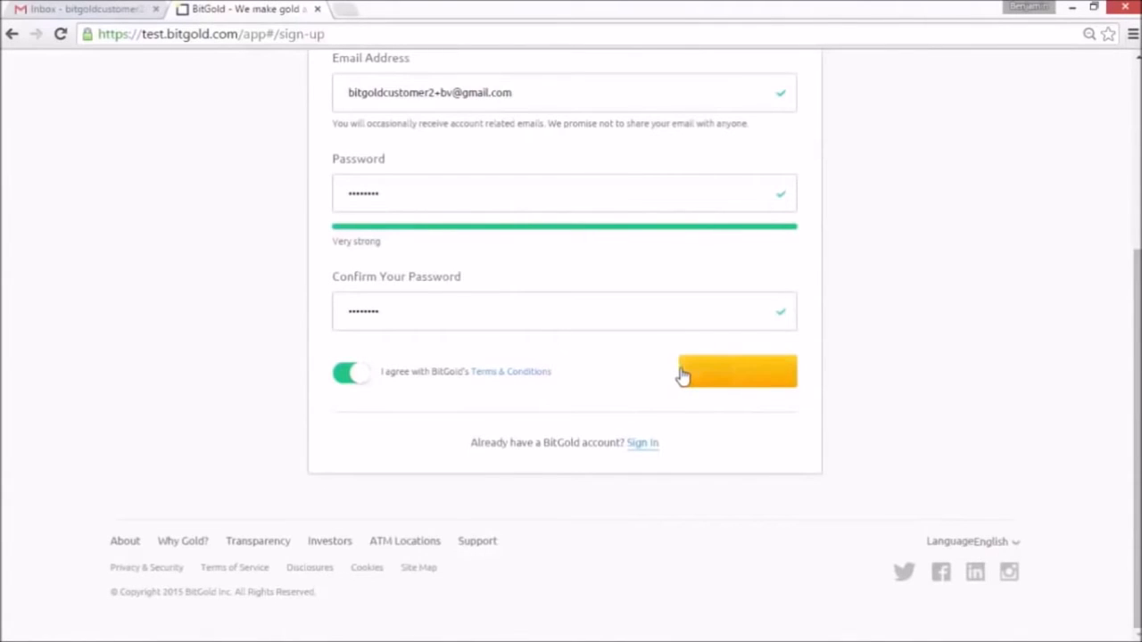
left_click(737, 371)
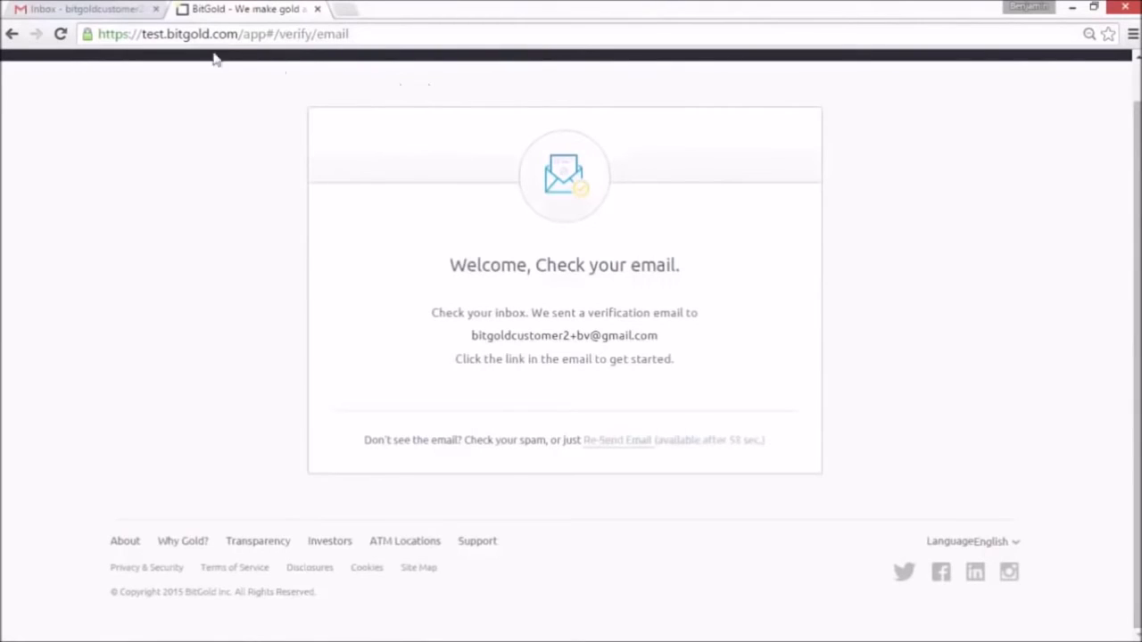
Open BitGold's Nice to meet you verification email in Gmail.
left_click(81, 10)
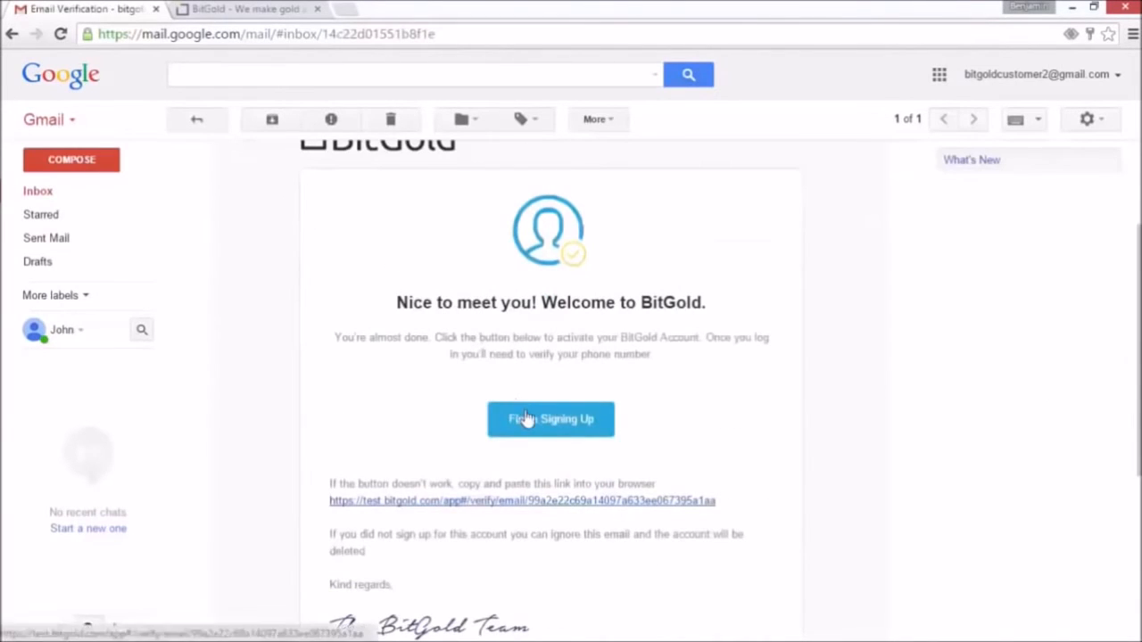
Follow the Finish Signing Up link to confirm the email address.
left_click(549, 419)
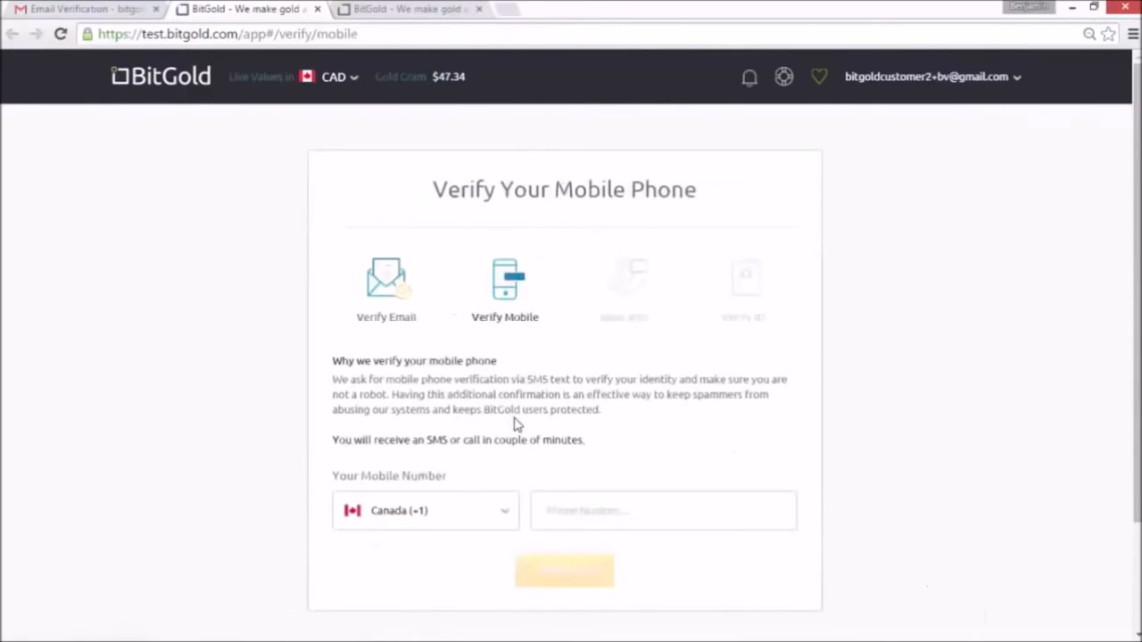
left_click(662, 510)
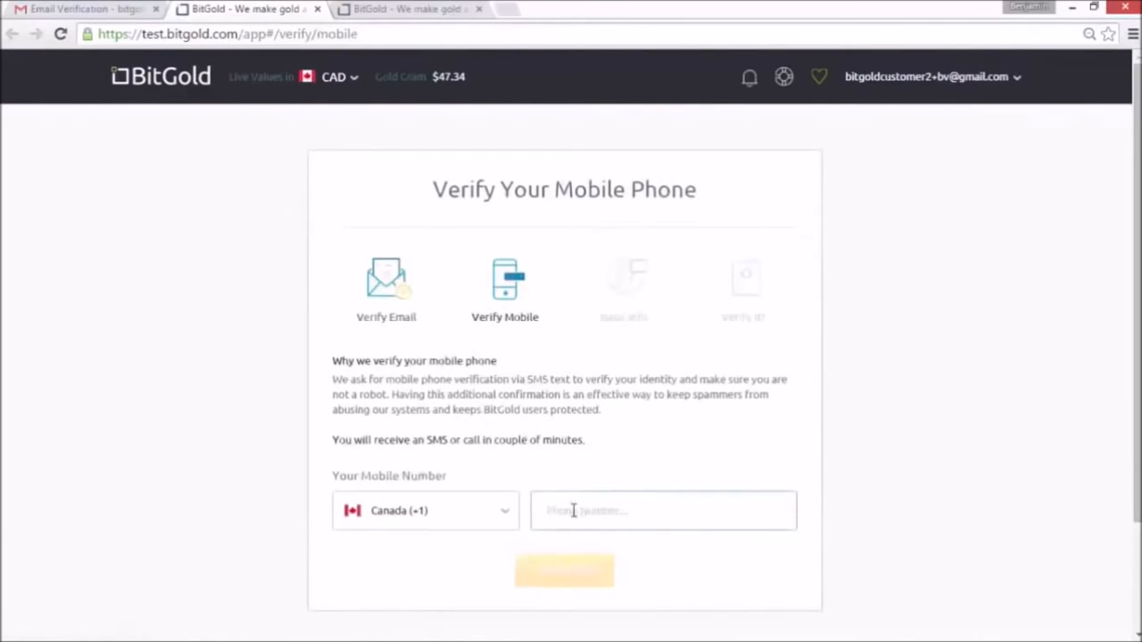
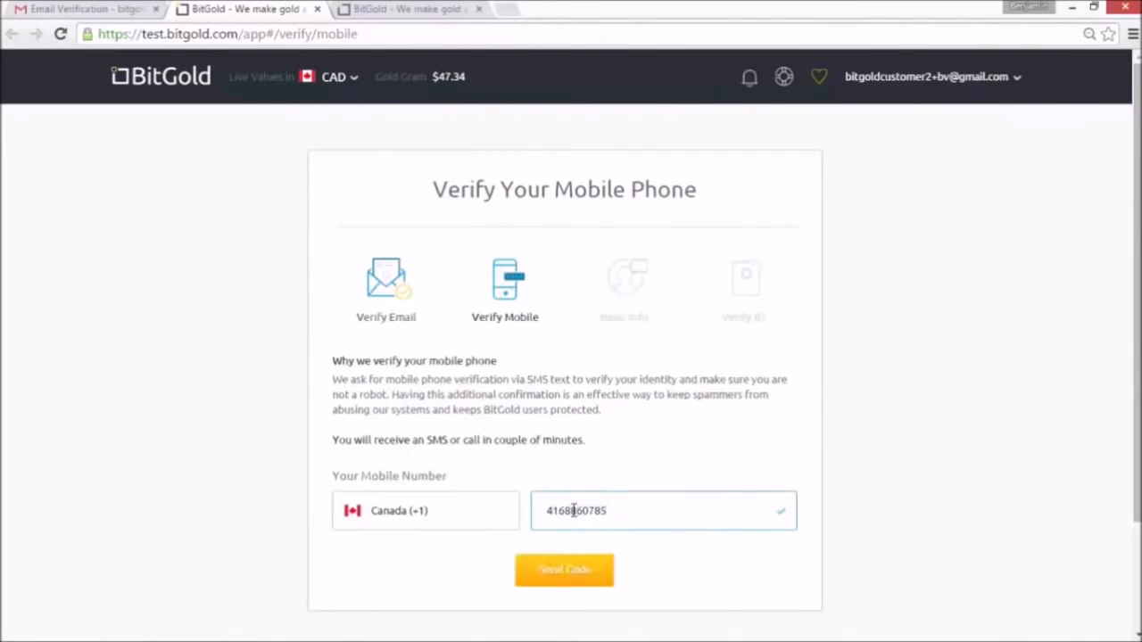
left_click(563, 570)
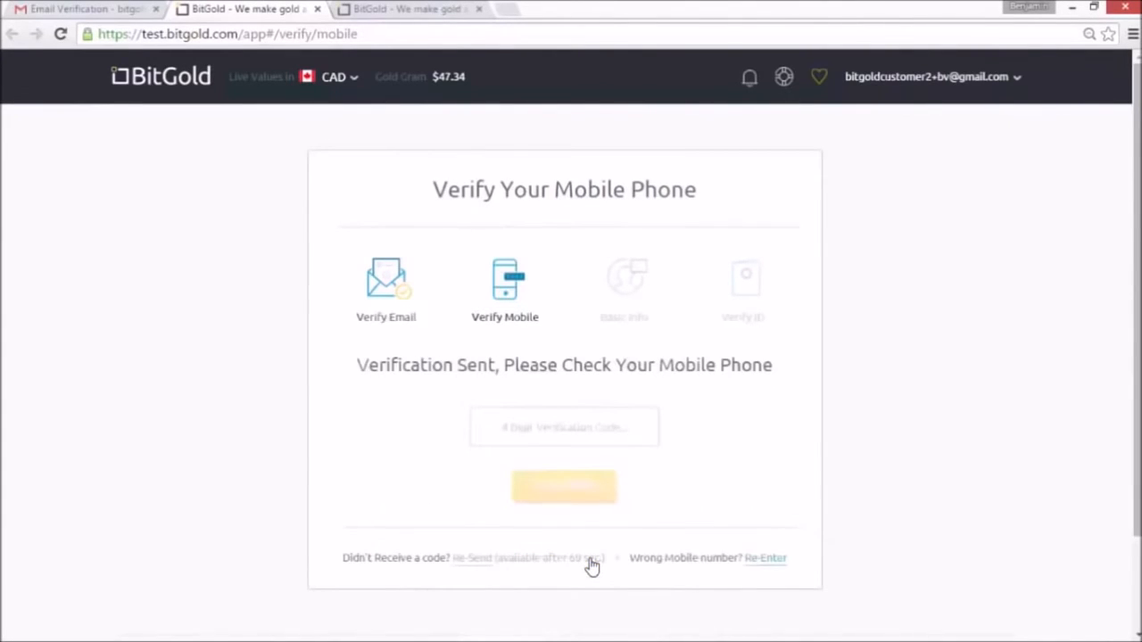
mouse_move(537, 459)
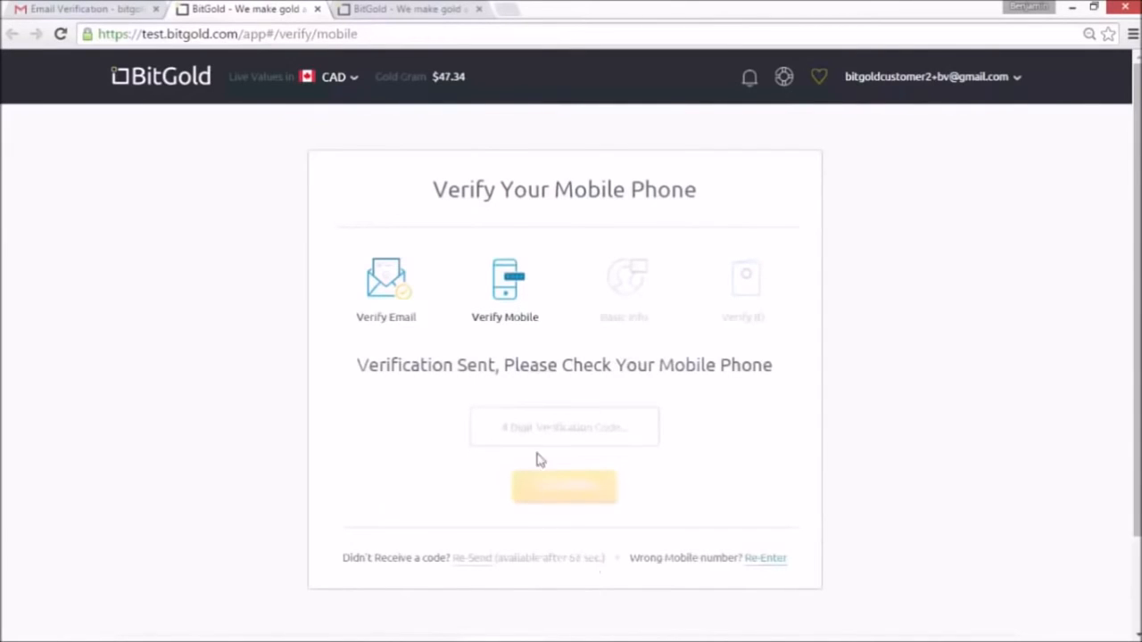
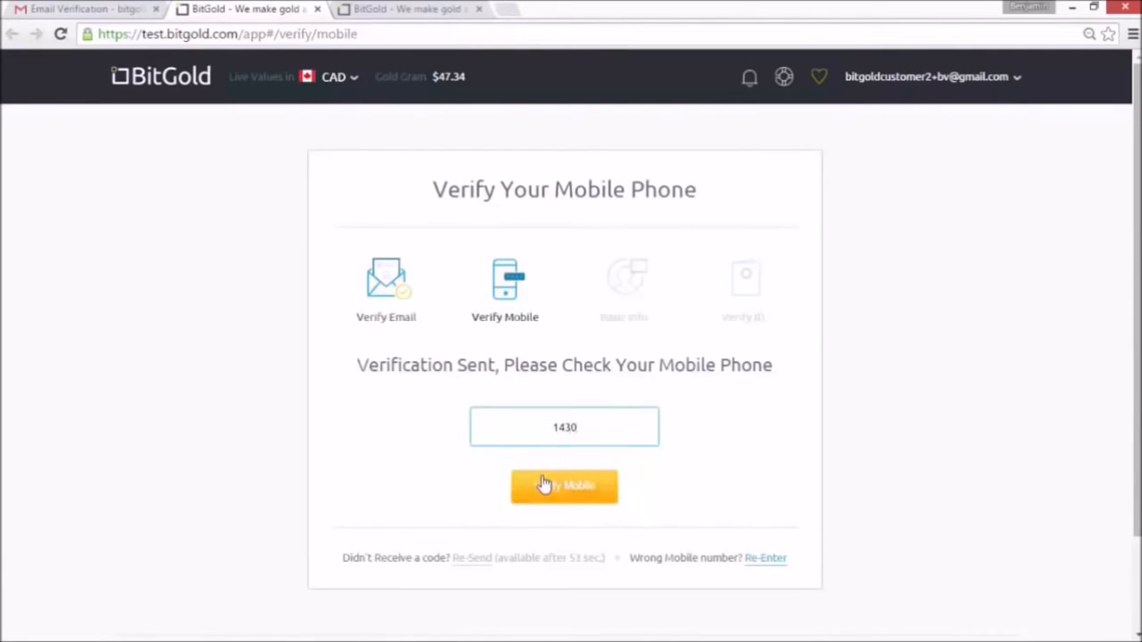
left_click(563, 486)
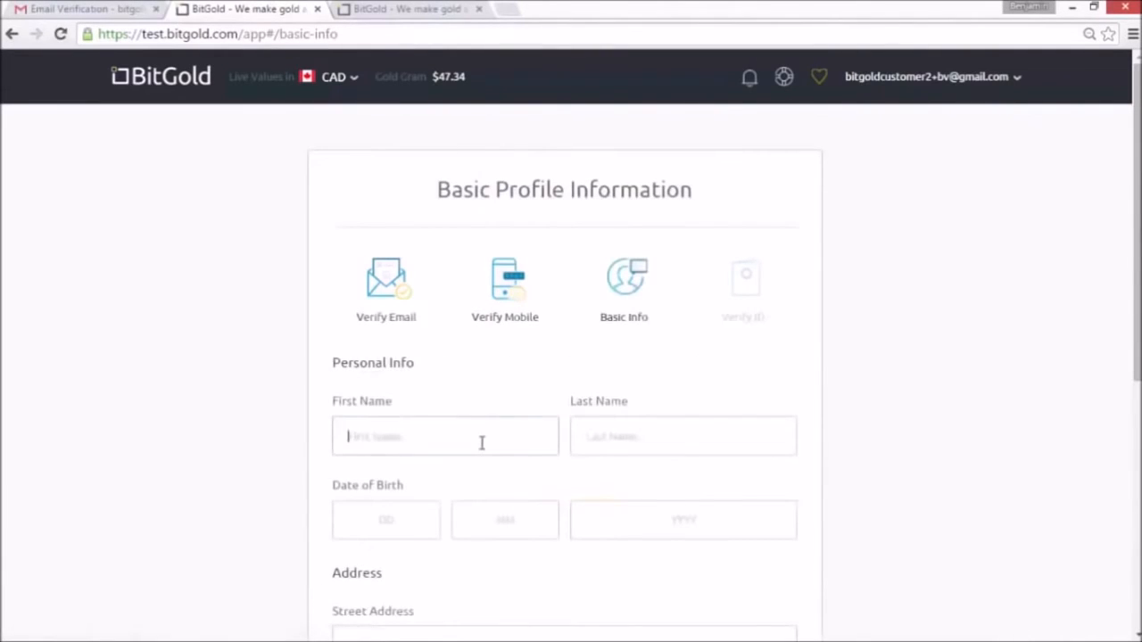
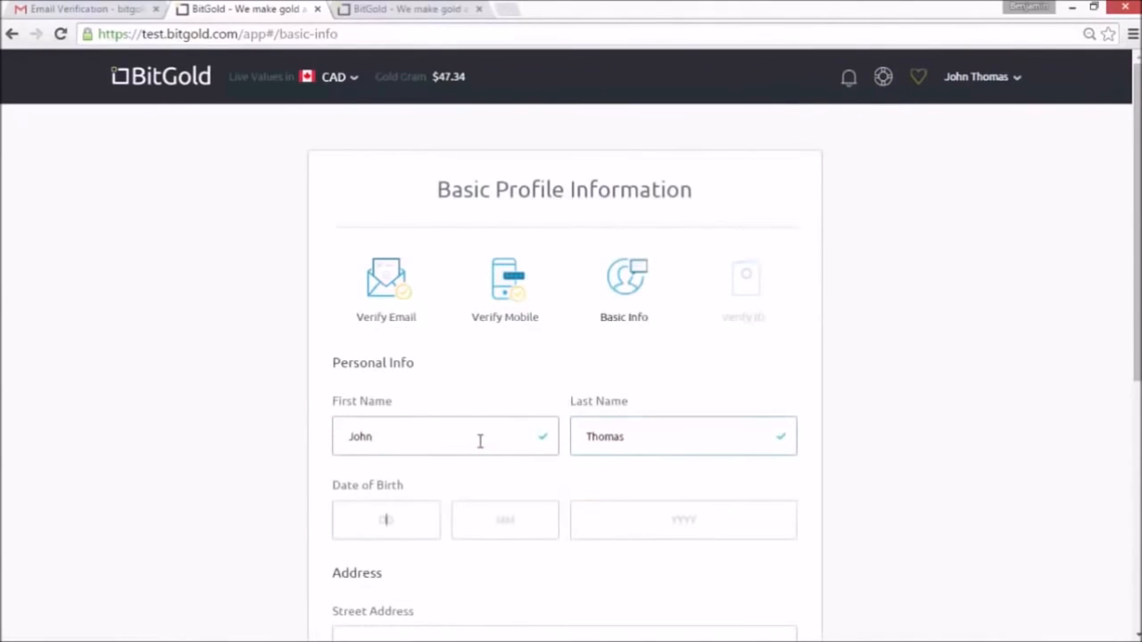
type("19")
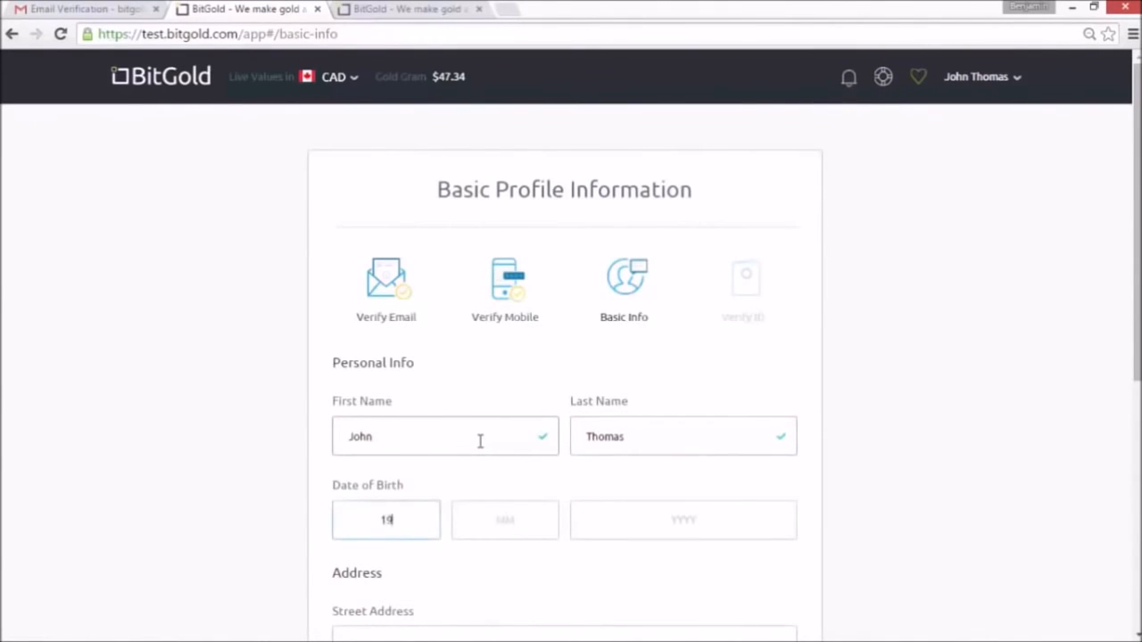
type("12")
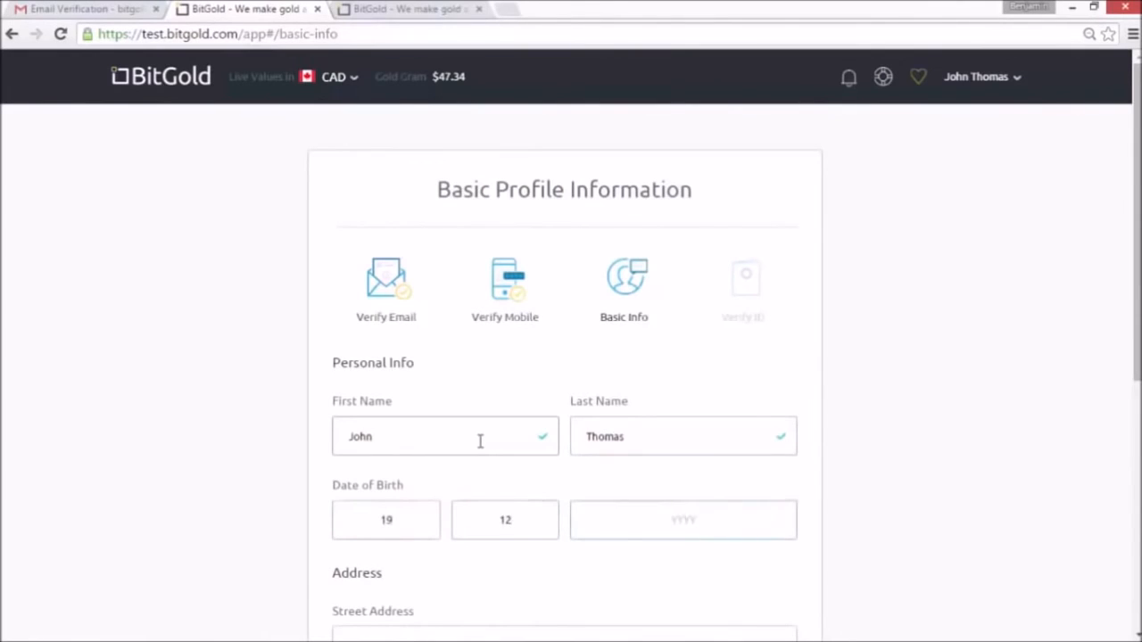
type("1983")
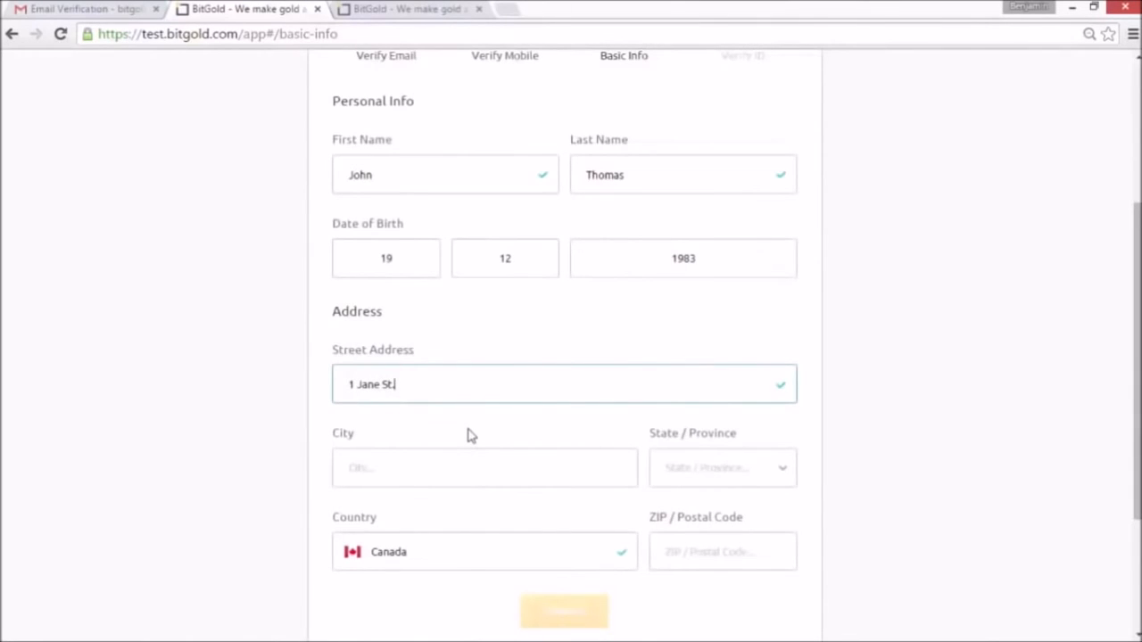
Enter the Toronto address with province Ontario and postal code, then submit the profile.
type("Toronto")
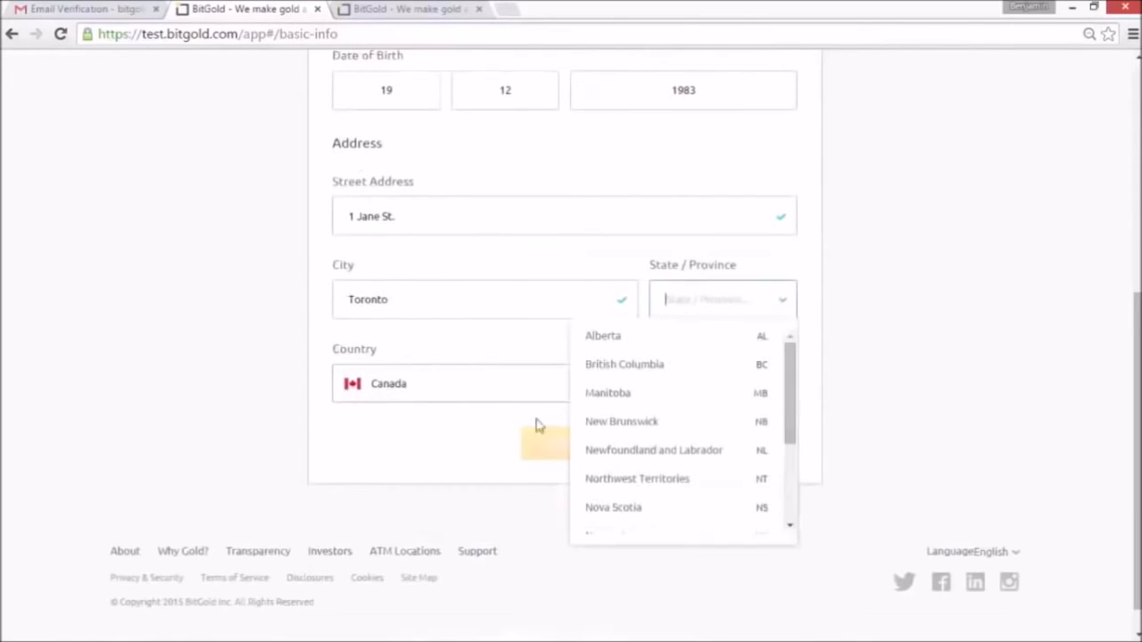
scroll("down", 3)
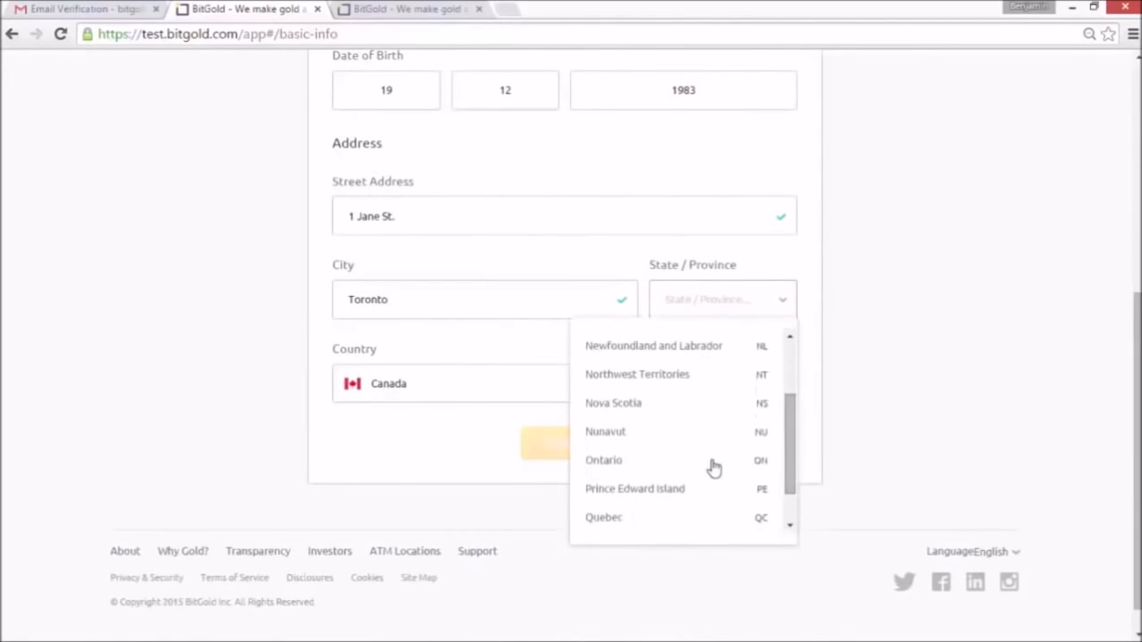
left_click(604, 460)
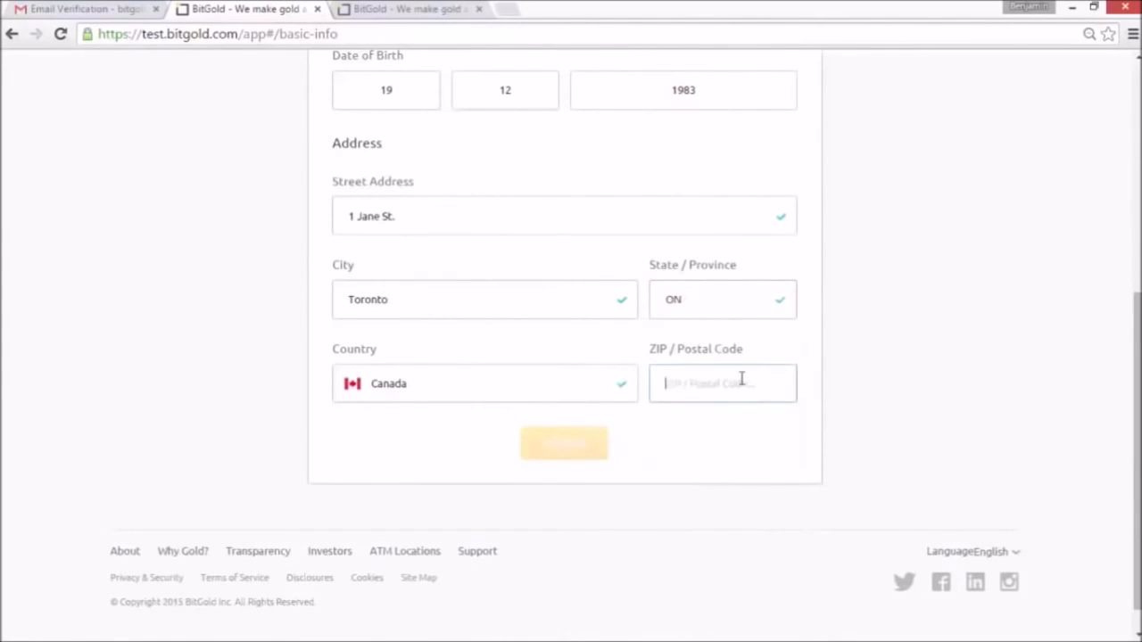
type("MST1")
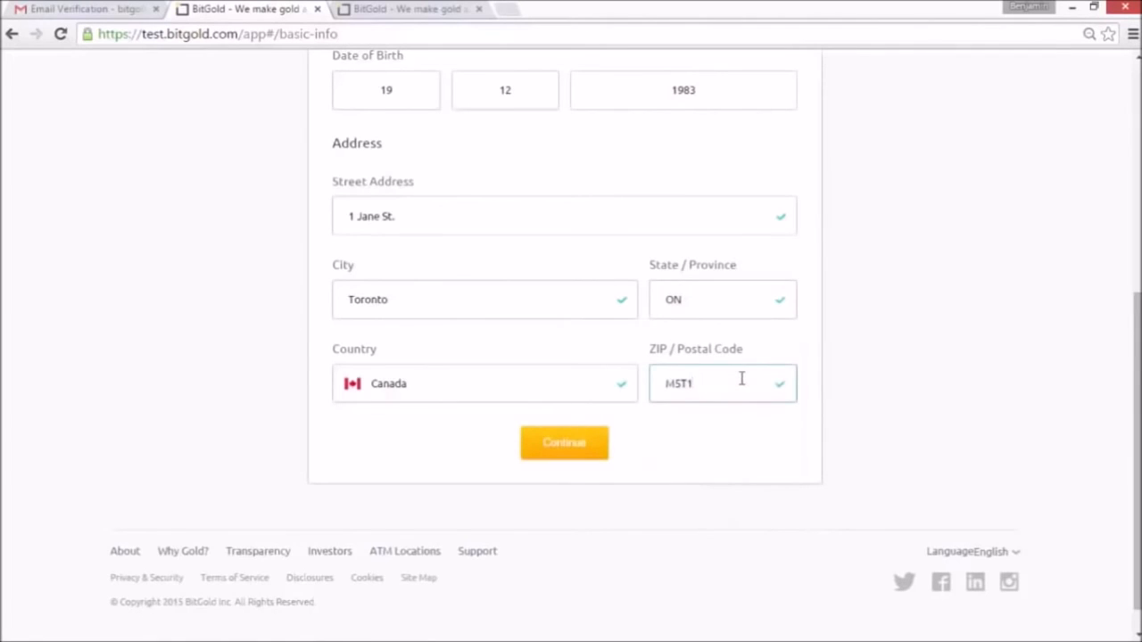
type("P2")
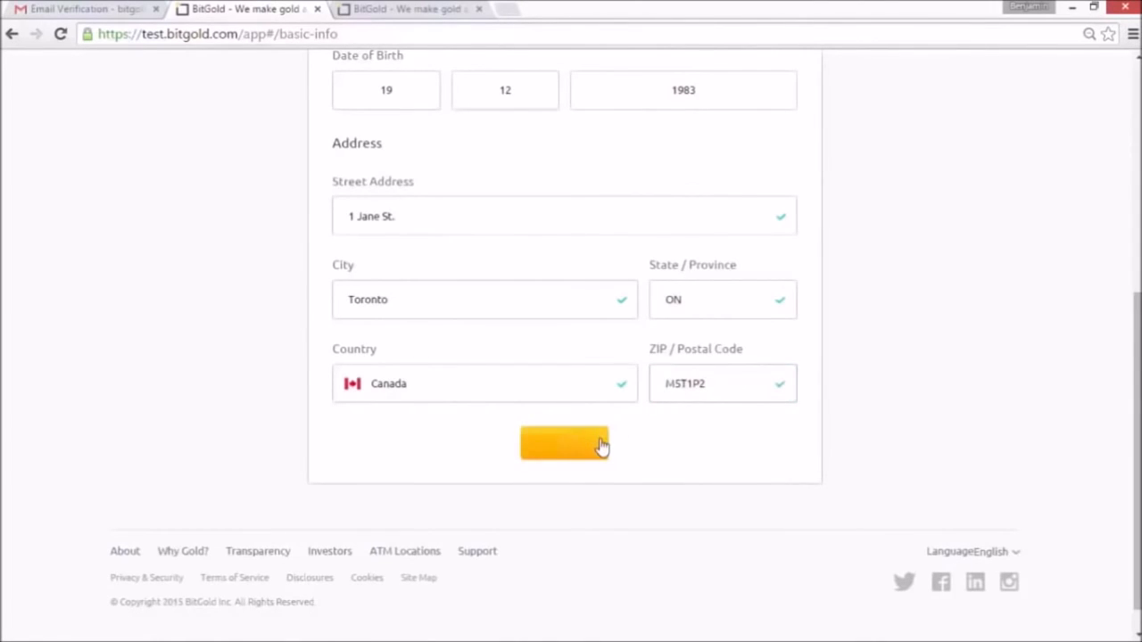
left_click(564, 445)
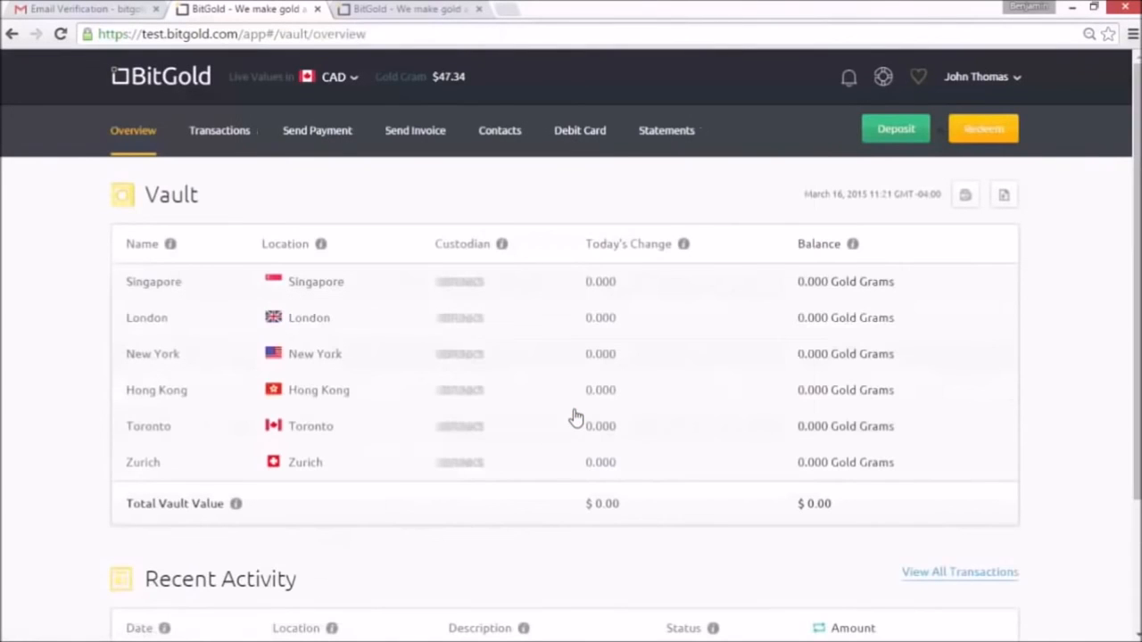
mouse_move(653, 433)
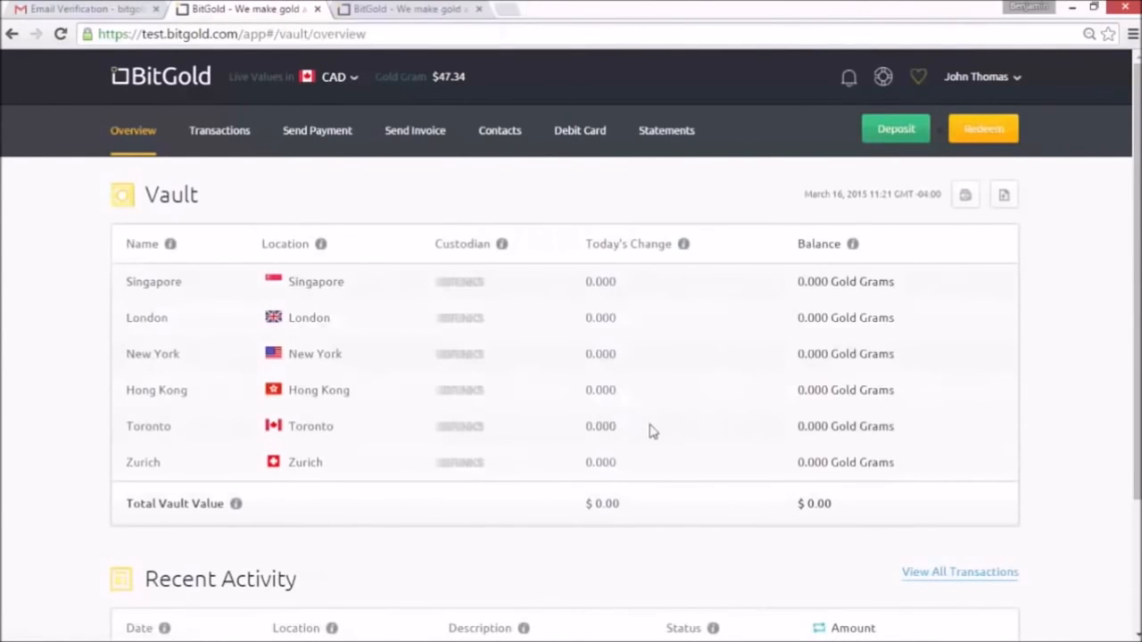
mouse_move(711, 383)
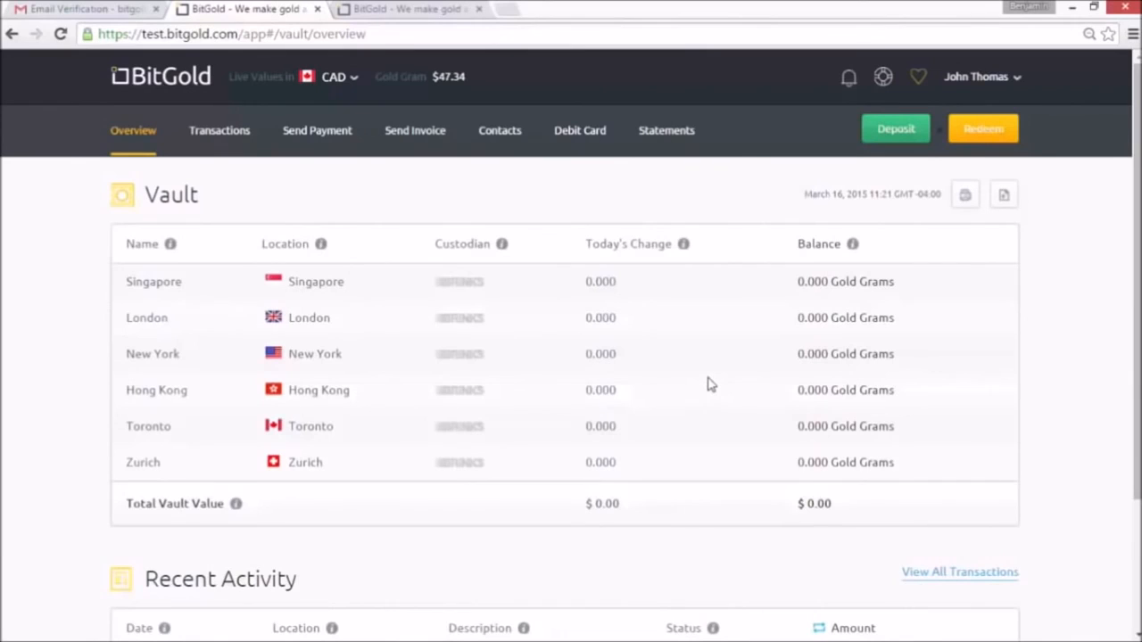
mouse_move(933, 373)
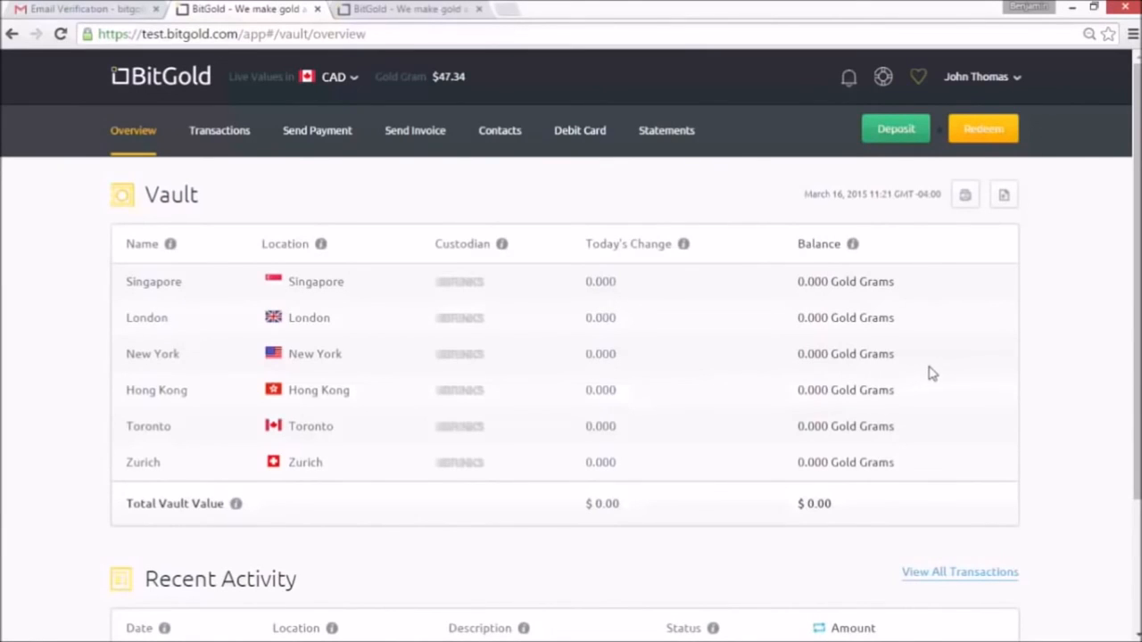
mouse_move(677, 418)
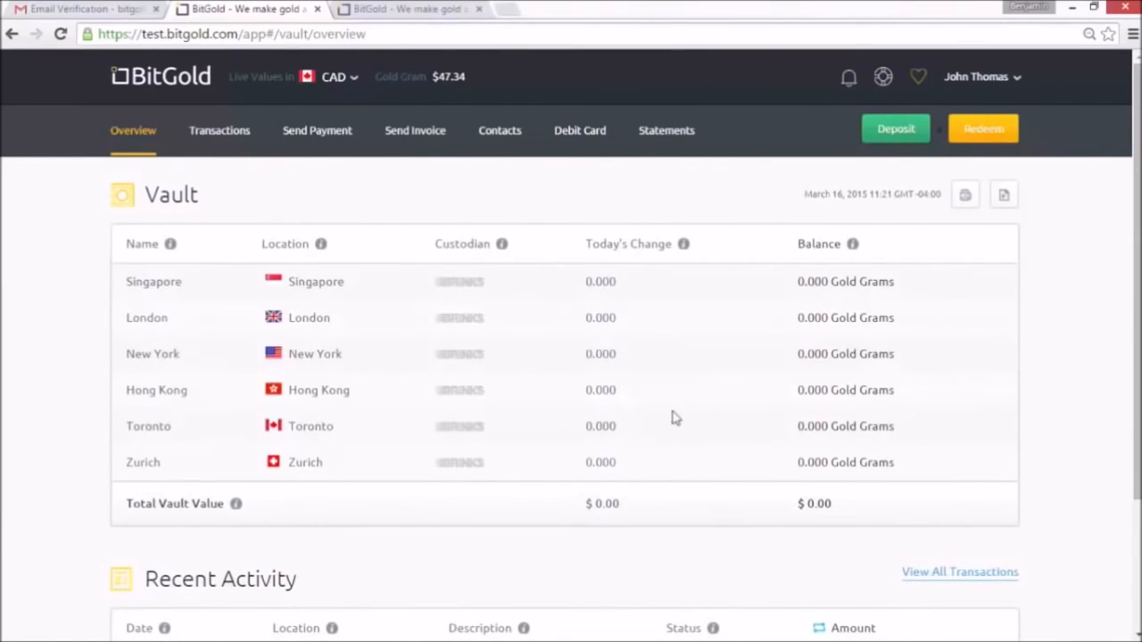